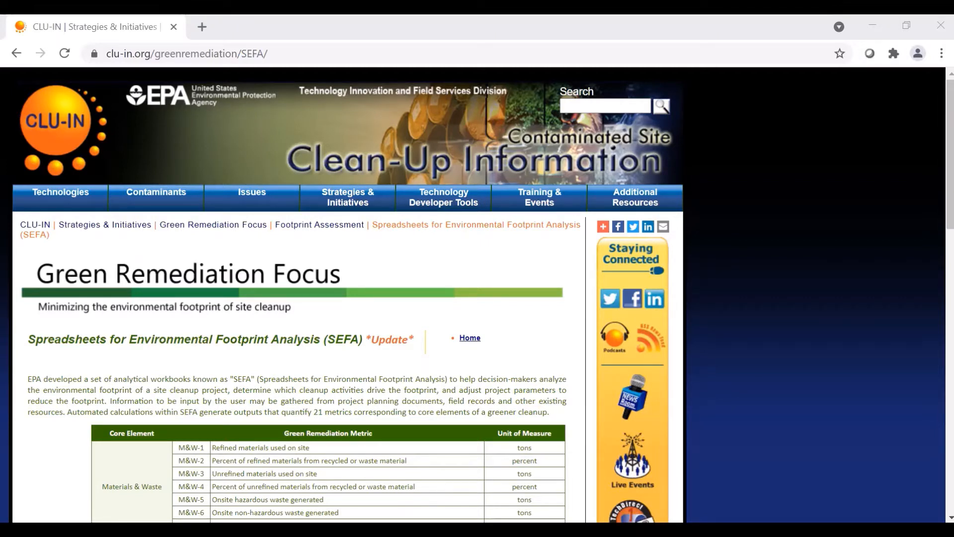
Scroll the CLU-IN SEFA page and download the workbooks via 'Access SEFA Workbooks'
click(602, 226)
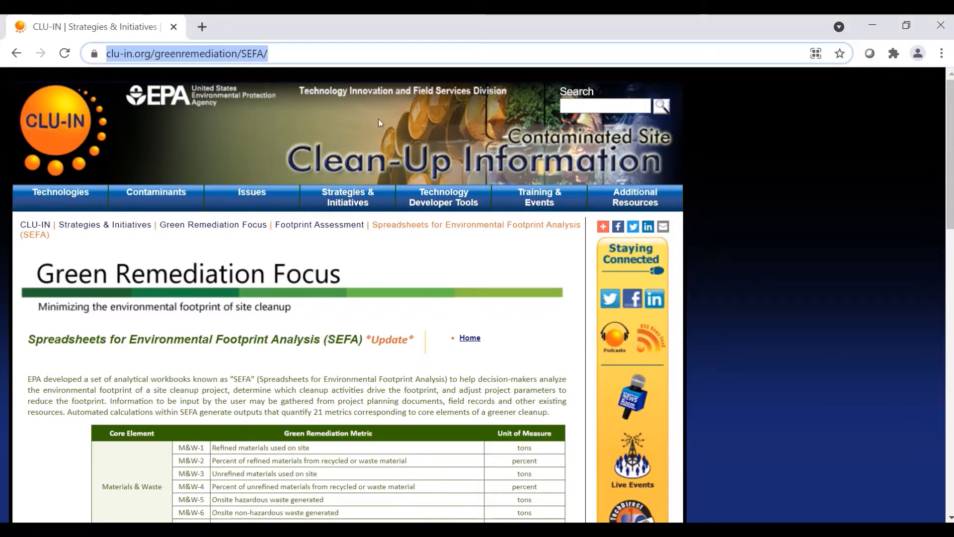
scroll(down, 3)
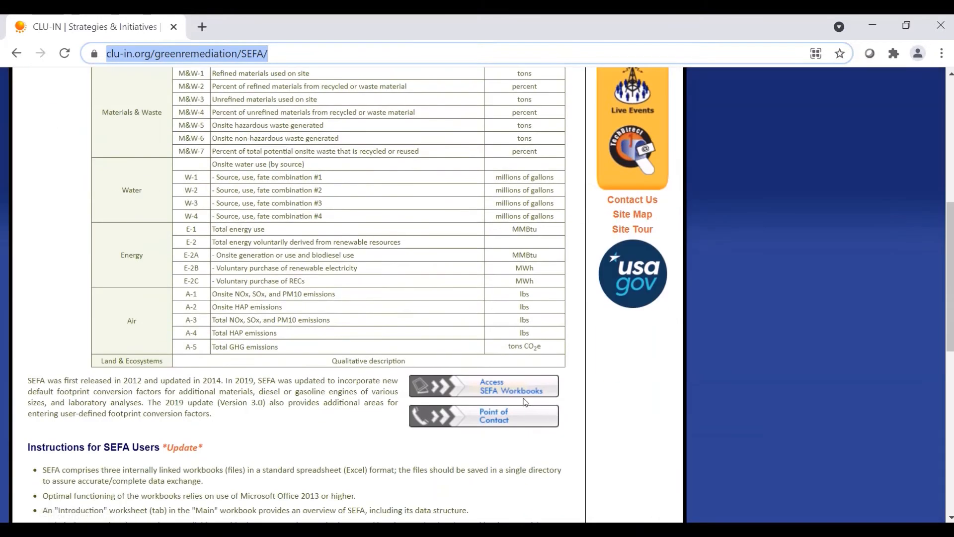
click(482, 385)
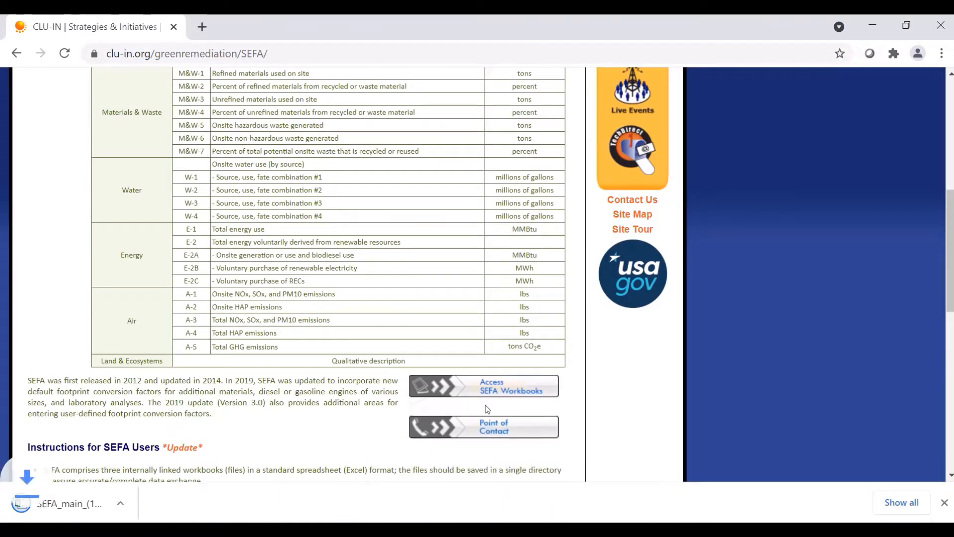
click(483, 386)
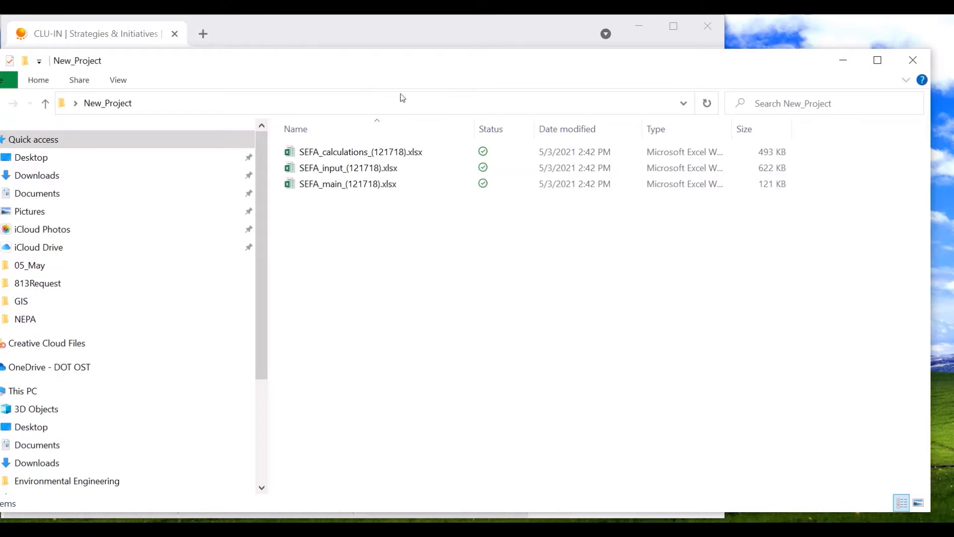
Replace the SEFA_ prefix and date suffix on calculations, input and main workbooks with ProjectName
right_click(360, 152)
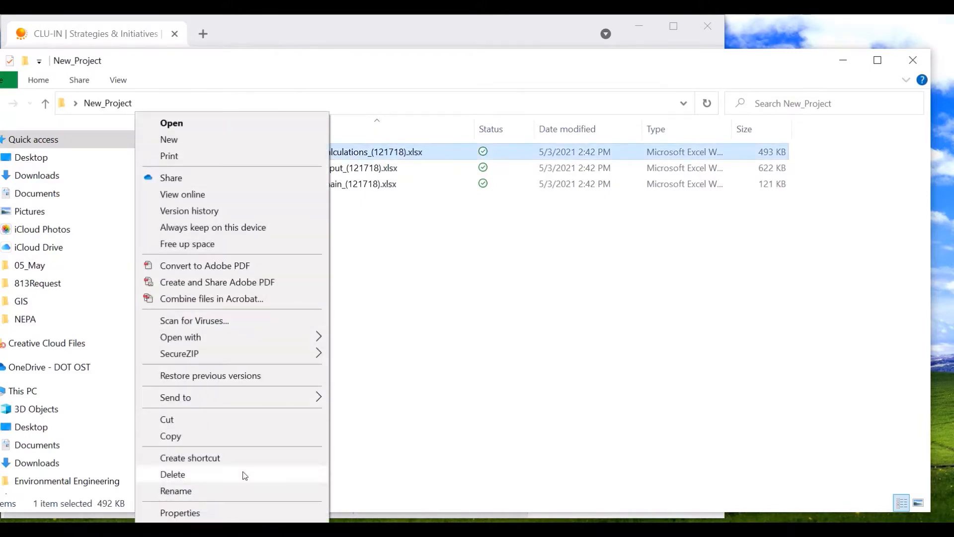
click(175, 490)
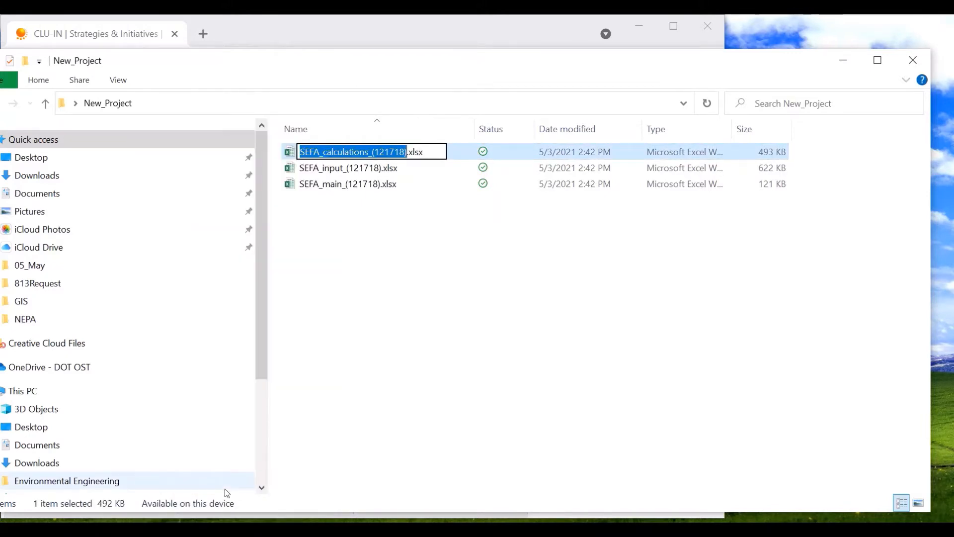
text(calculations)
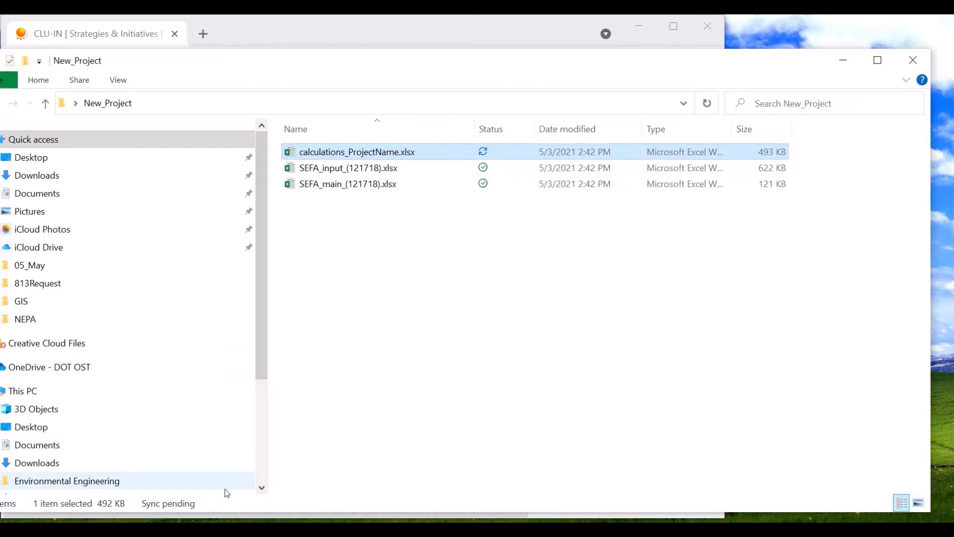
right_click(347, 168)
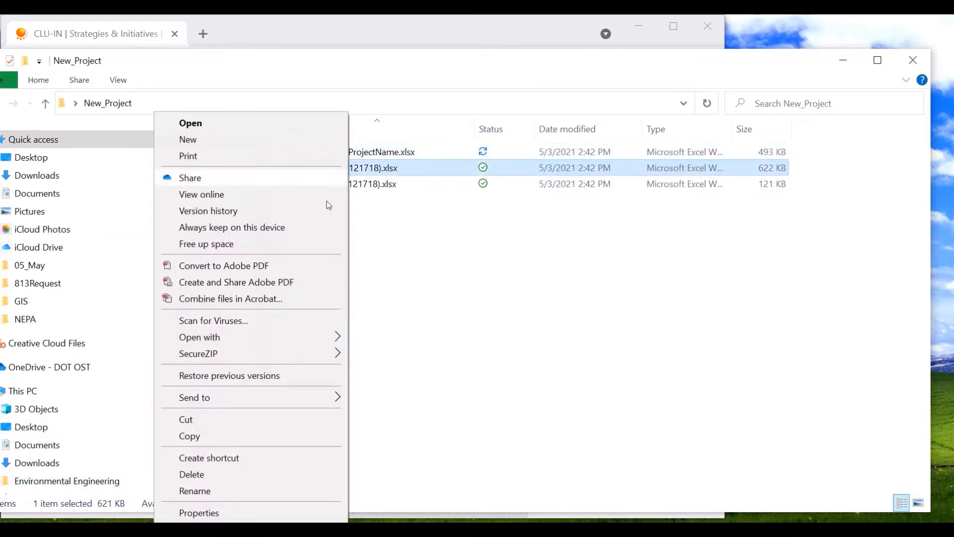
click(195, 490)
text(input_ProjectName.xlsx)
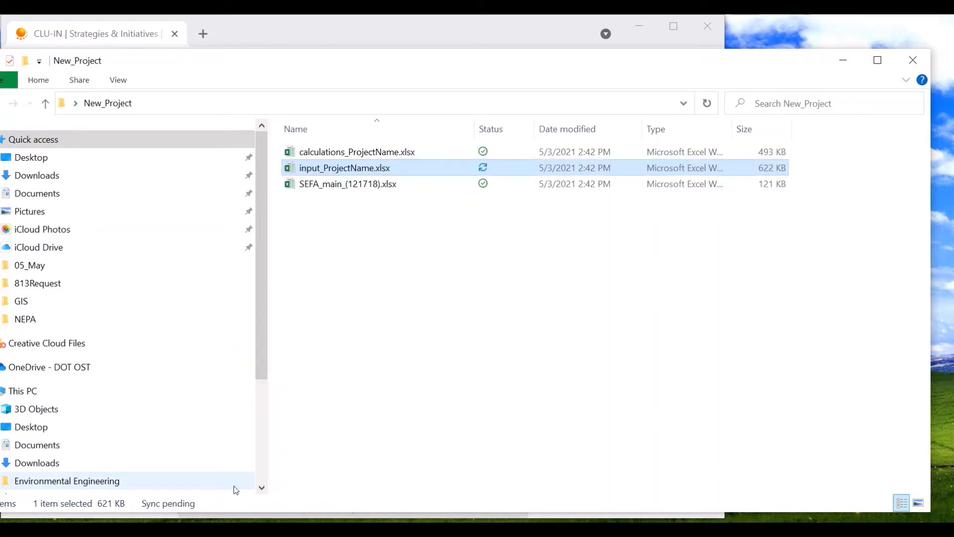
right_click(348, 184)
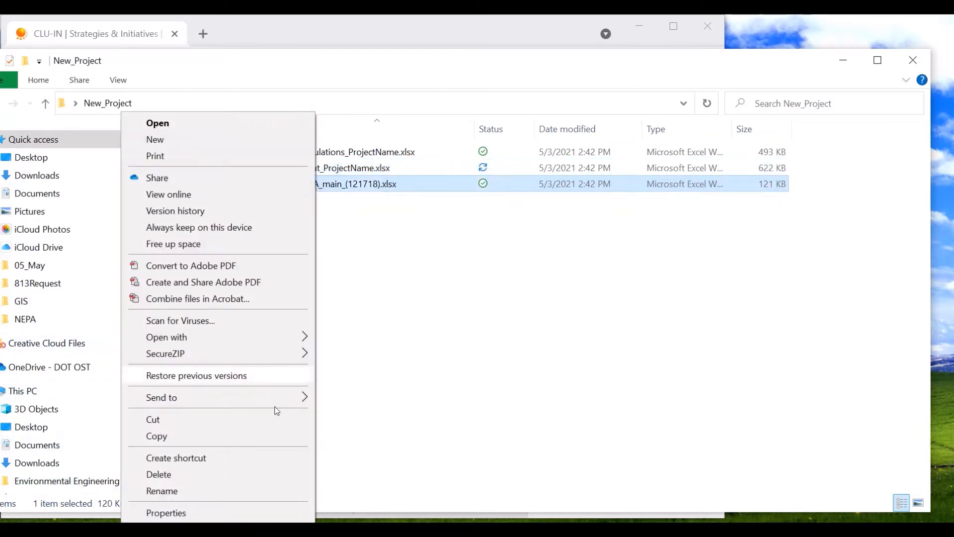
click(162, 490)
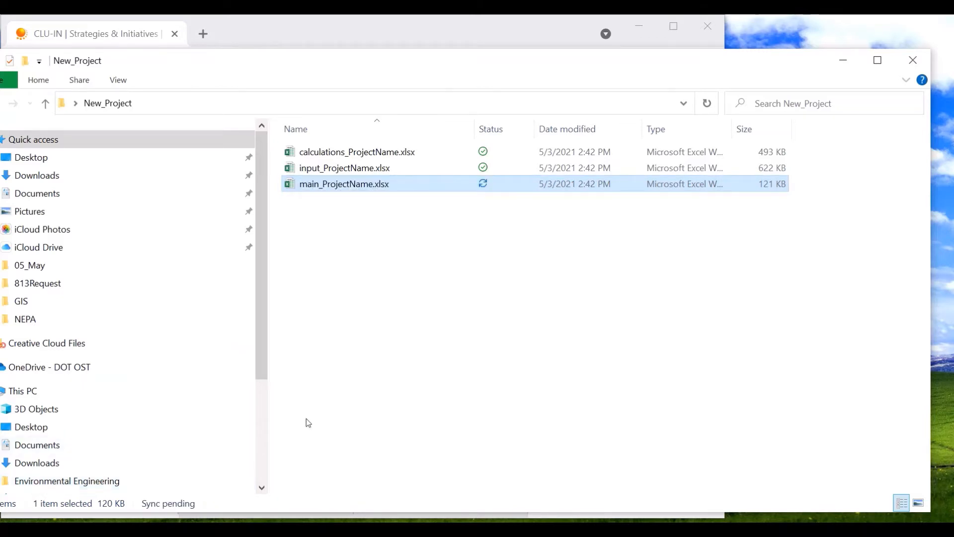
mouse_move(491, 319)
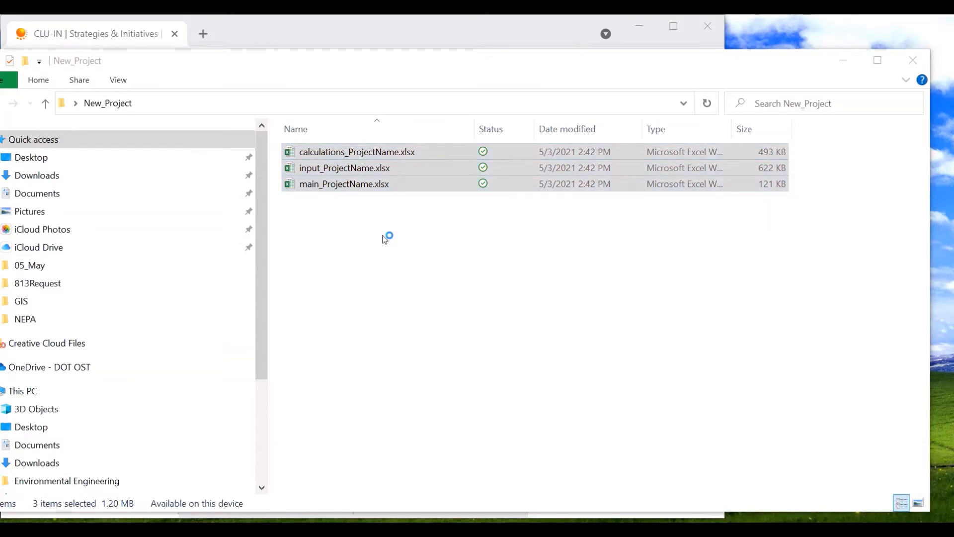
Open calculations_ProjectName.xlsx in Excel
double_click(343, 184)
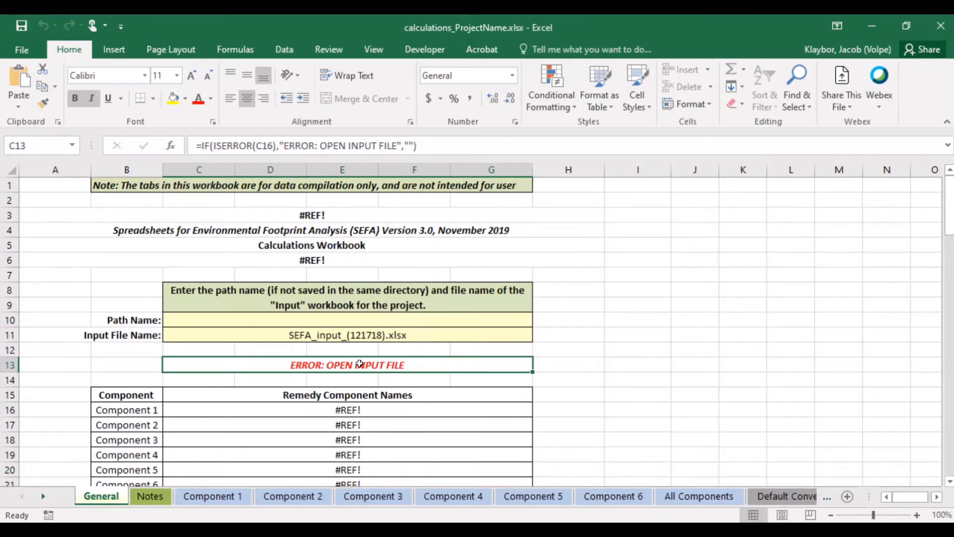
mouse_move(359, 335)
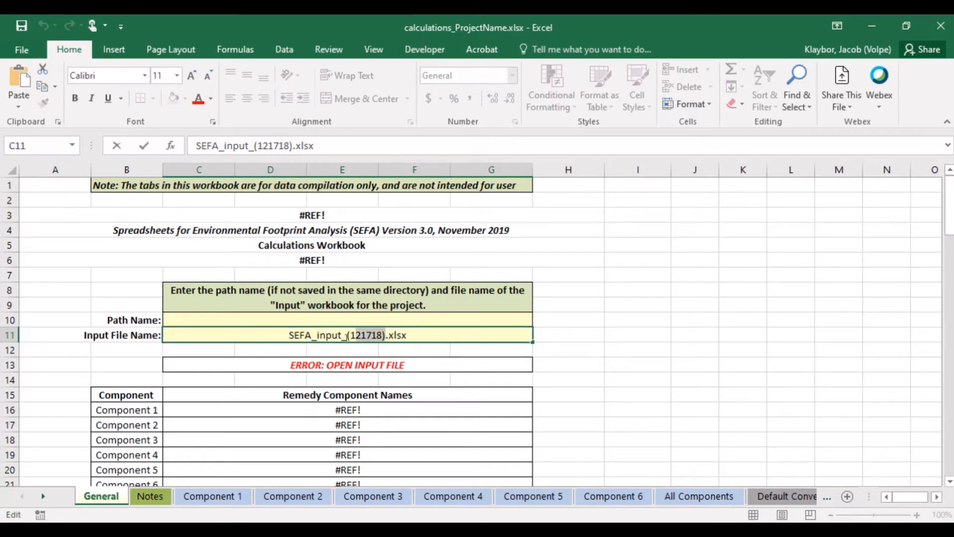
Enter the new input .xlsx file name as the Input File Name in C11
text(i.xlsx)
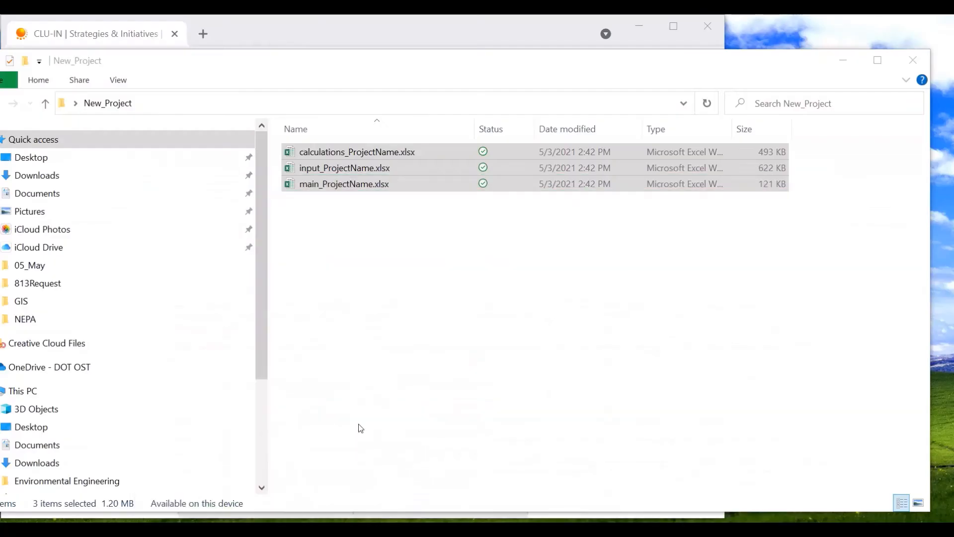
Open main_ProjectName, set C13 to calculations_ProjectName.xlsx, and open that calculations workbook
double_click(343, 184)
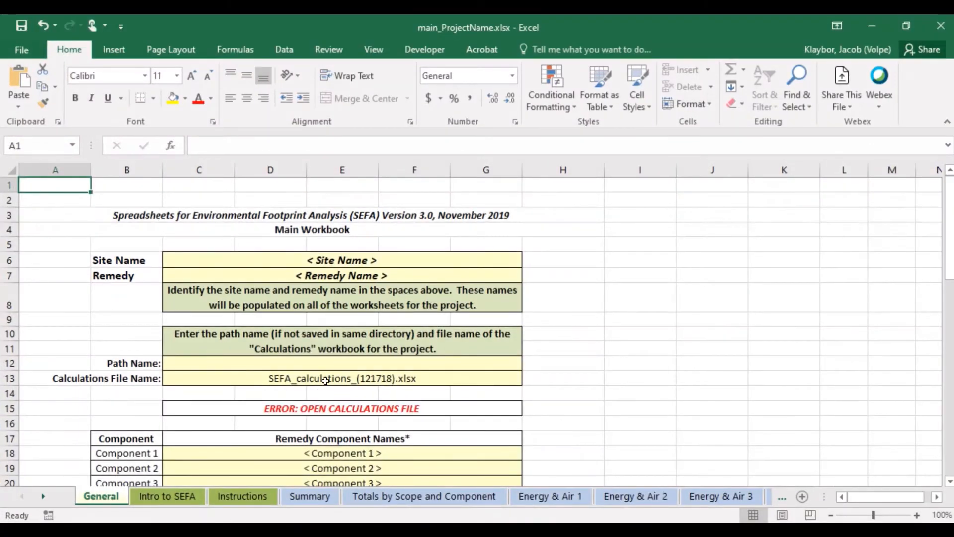
double_click(341, 377)
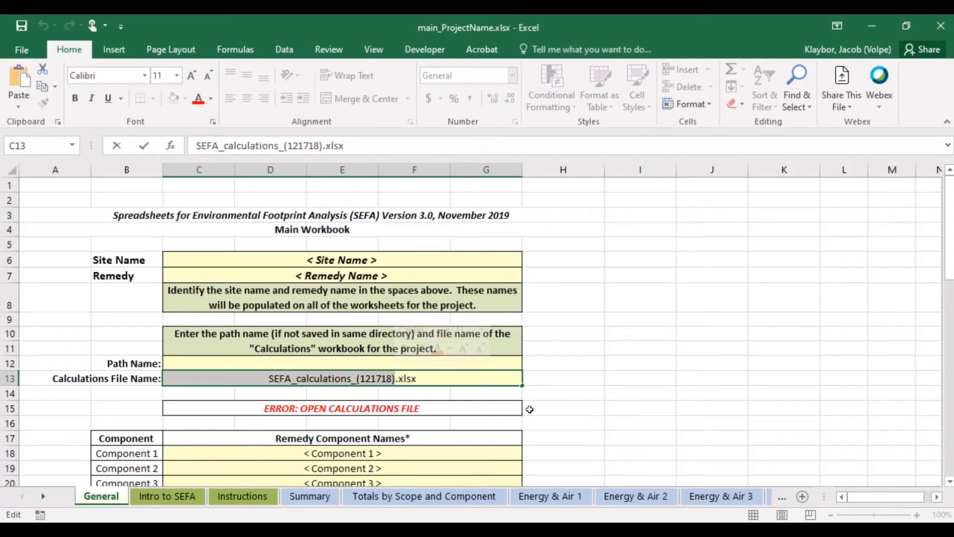
text(calcu.xlsx)
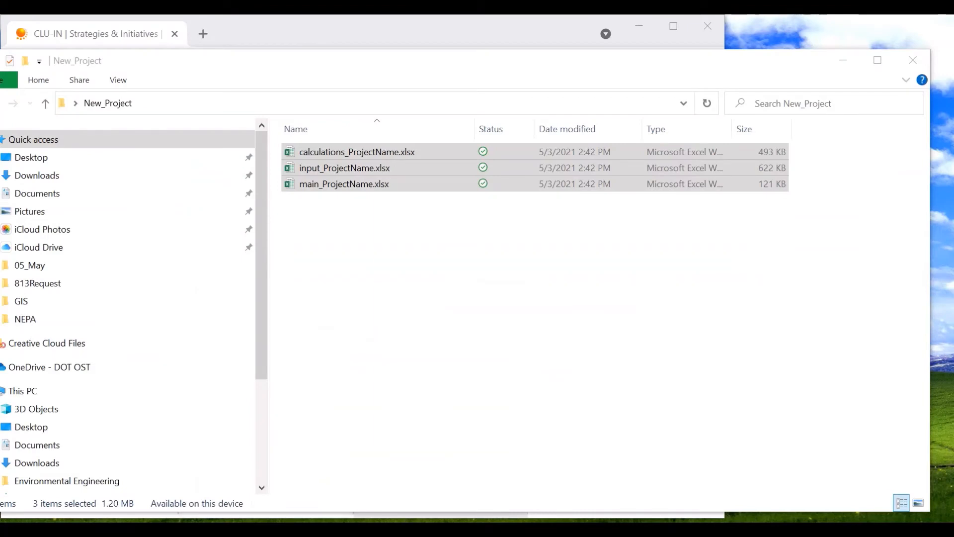
double_click(344, 168)
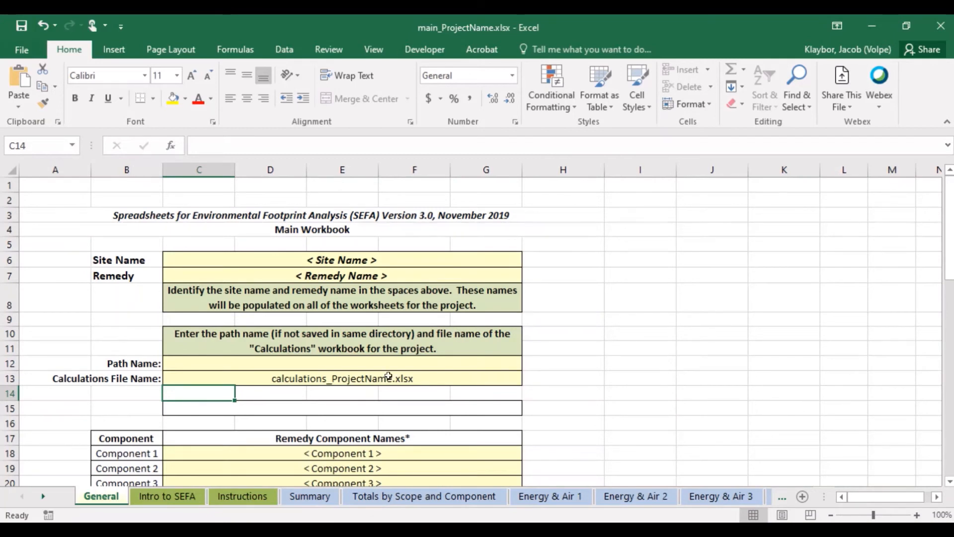
mouse_move(218, 380)
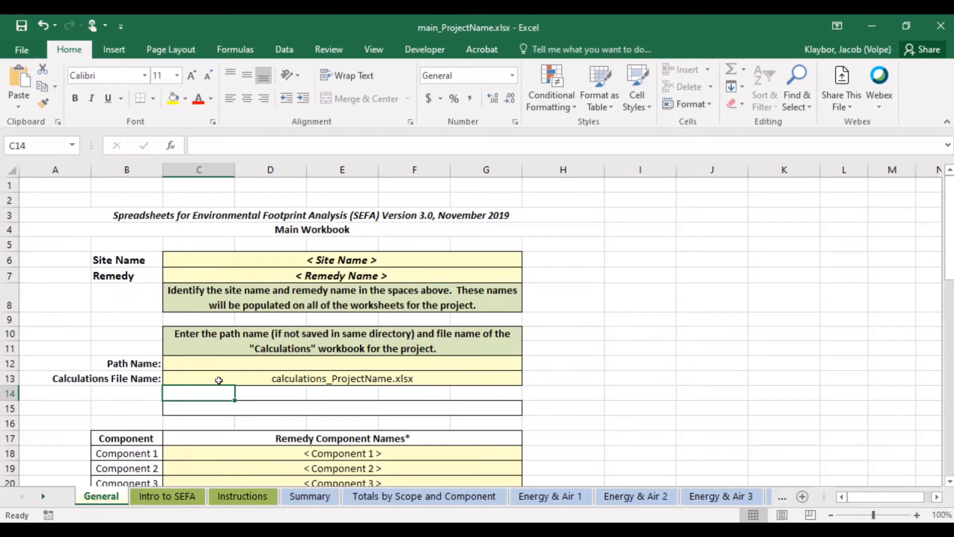
Enter 'Site Name' in C6 and 'Example Remedy' in C7 on the General sheet
click(341, 260)
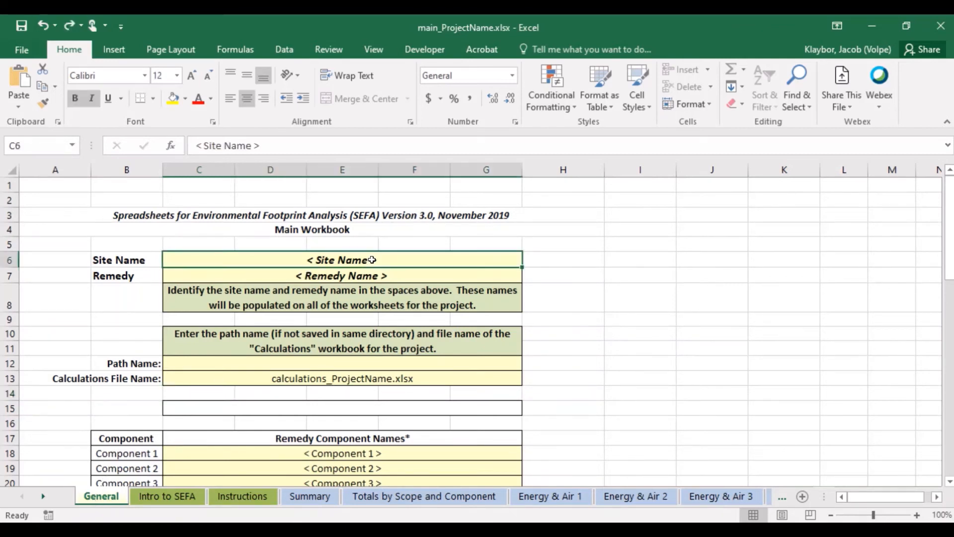
mouse_move(563, 258)
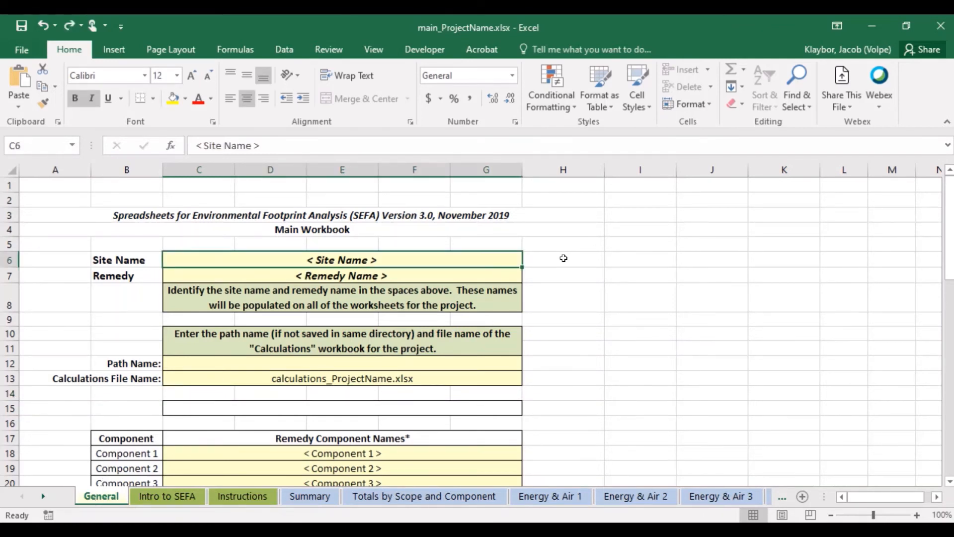
double_click(341, 259)
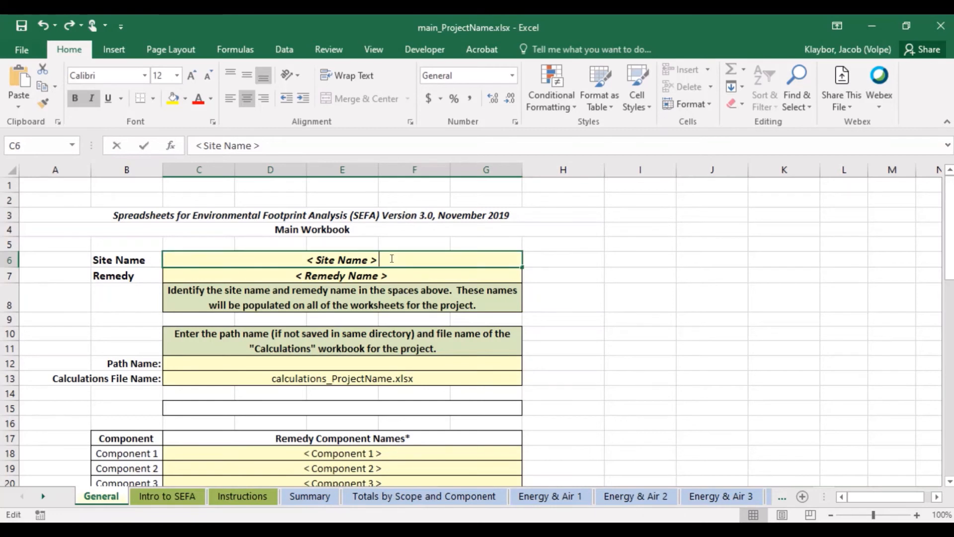
text(Site Na)
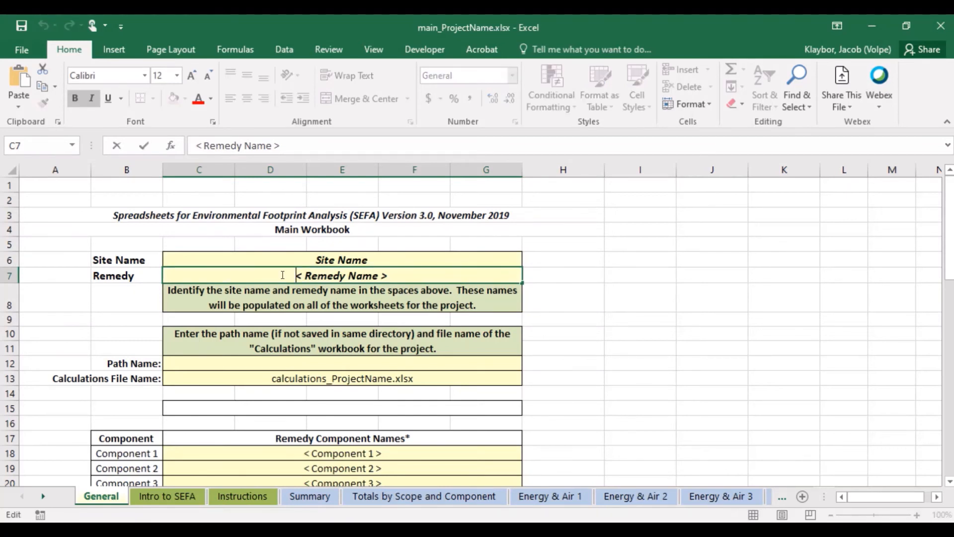
text(Example Remedy)
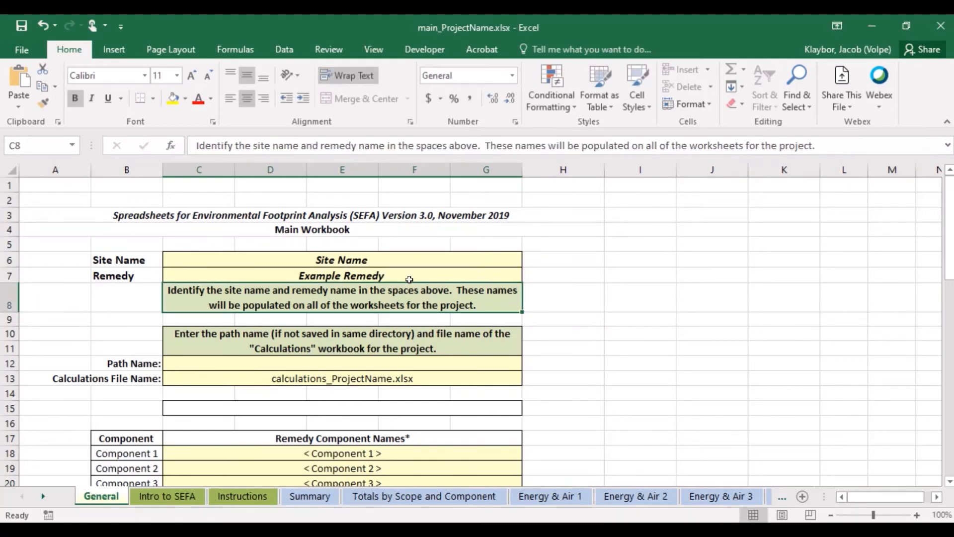
scroll(down, 3)
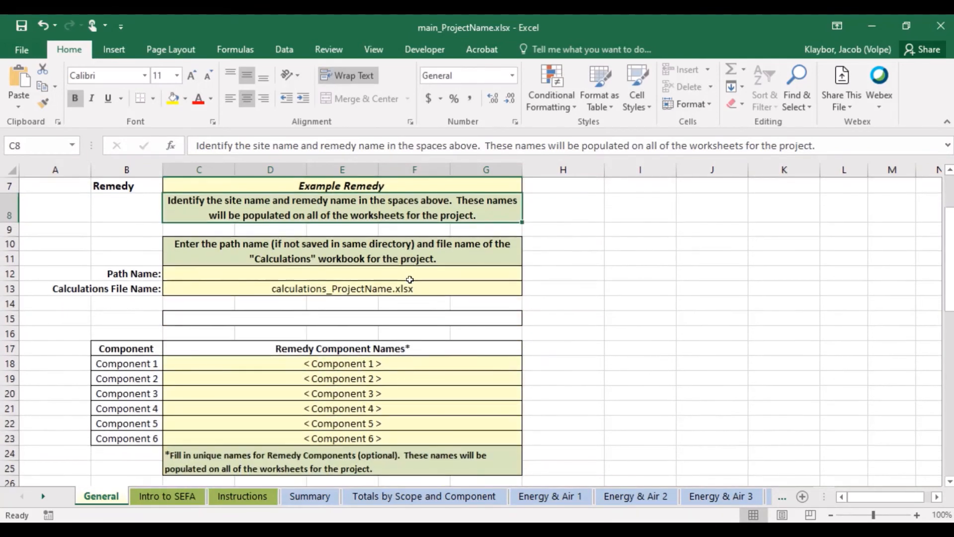
scroll(down, 3)
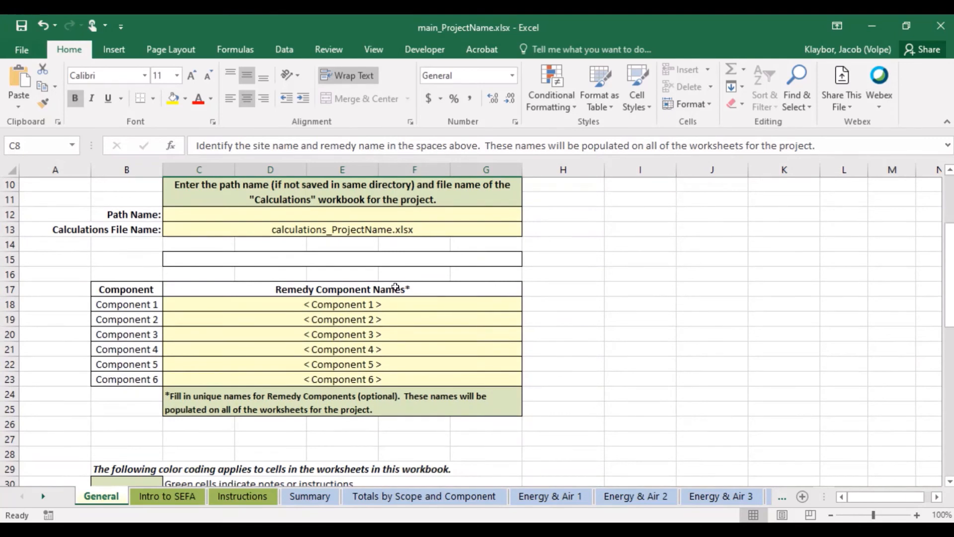
click(341, 289)
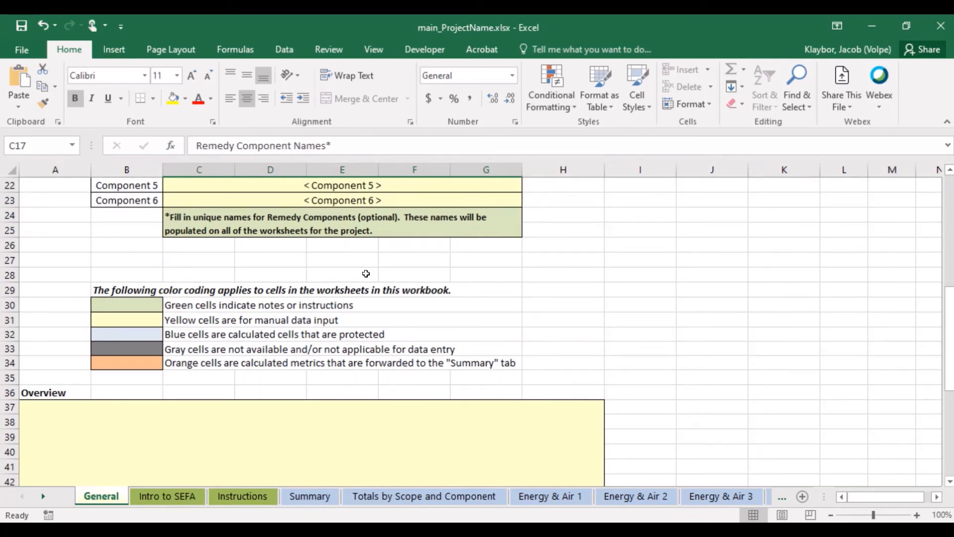
scroll(down, 3)
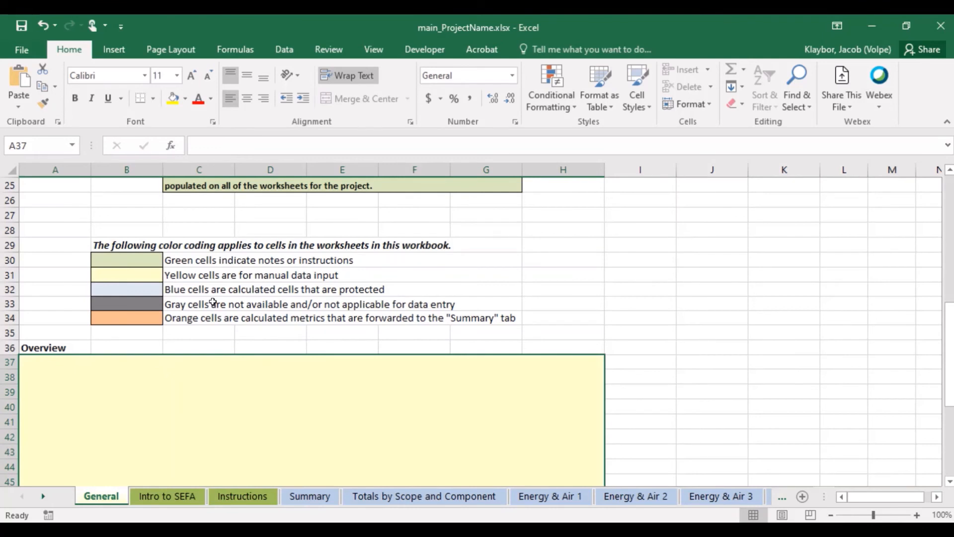
mouse_move(400, 288)
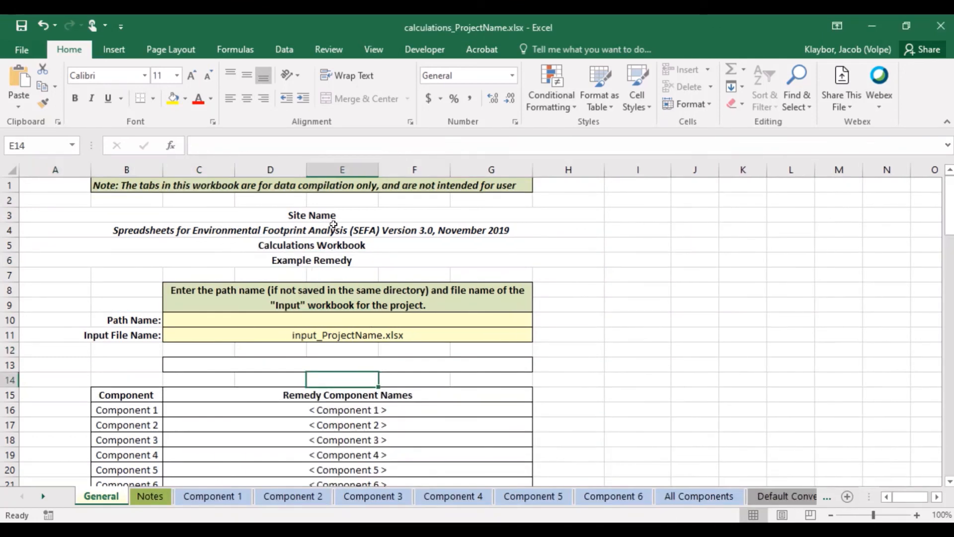
Inspect the INDIRECT formulas behind the site name in A3 and remedy in A6
click(311, 215)
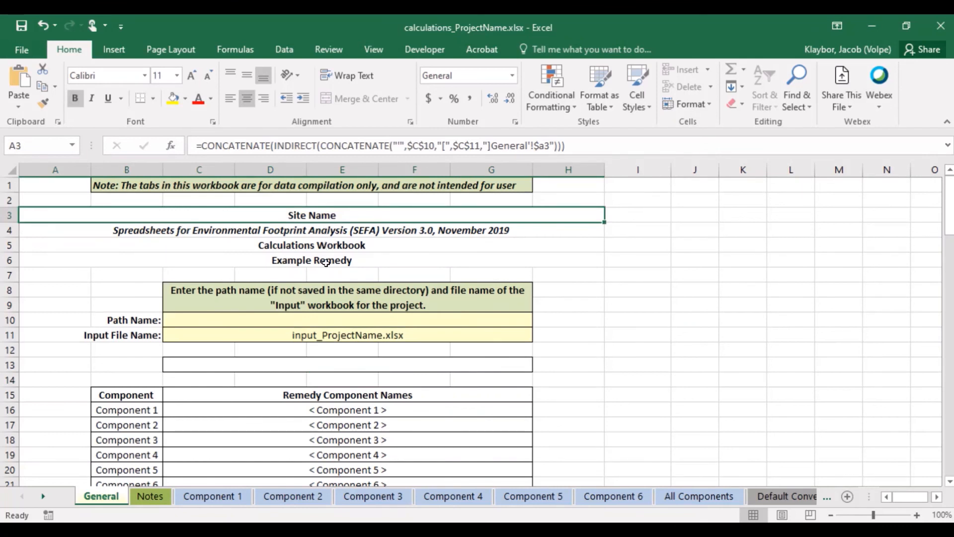
click(310, 260)
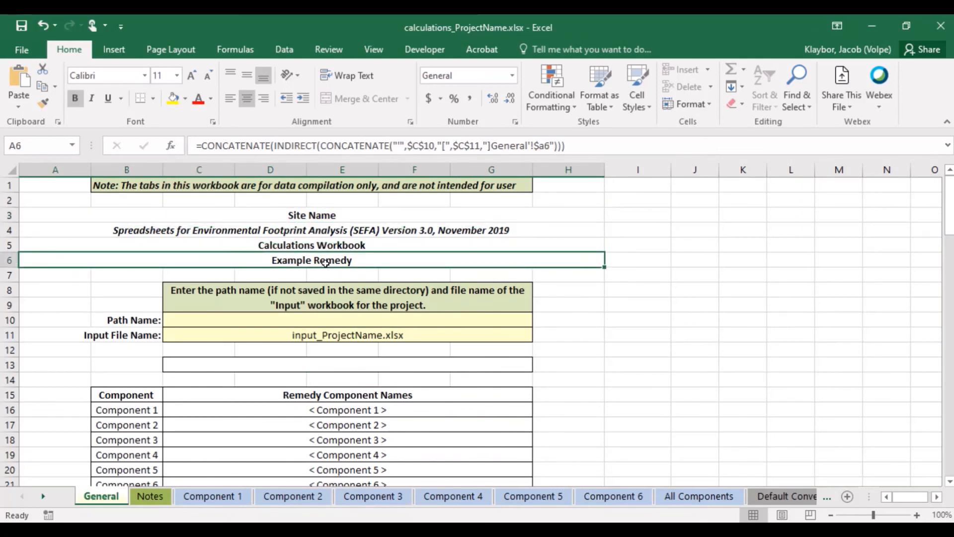